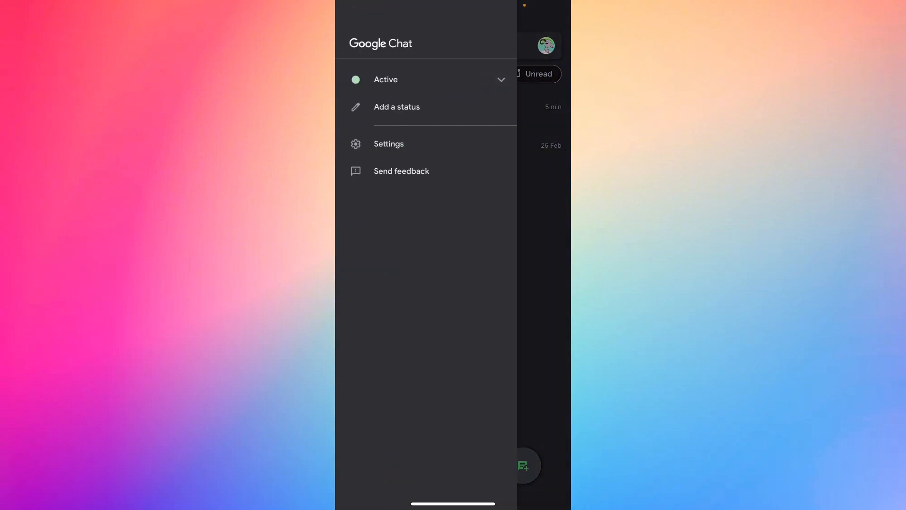
# Go from Chat settings through the signed-in account to 'Your info, privacy and security'
pyautogui.click(388, 144)
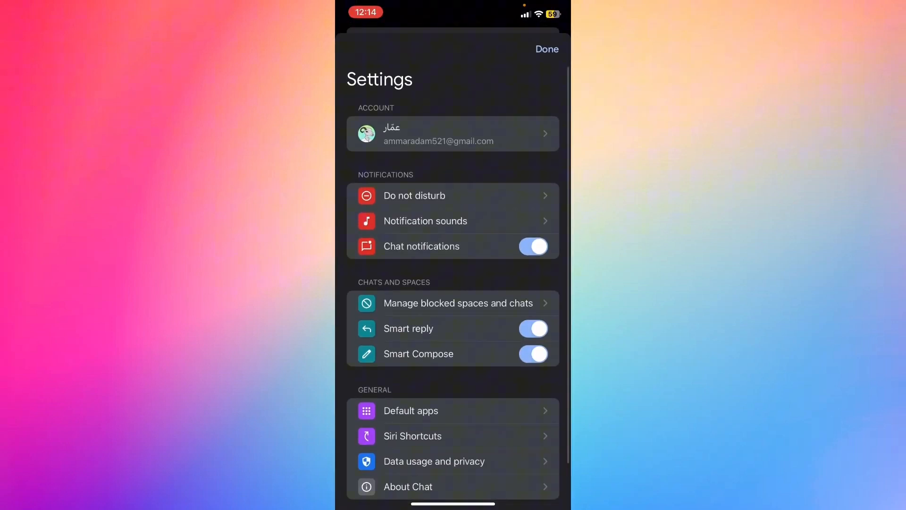
pyautogui.click(452, 133)
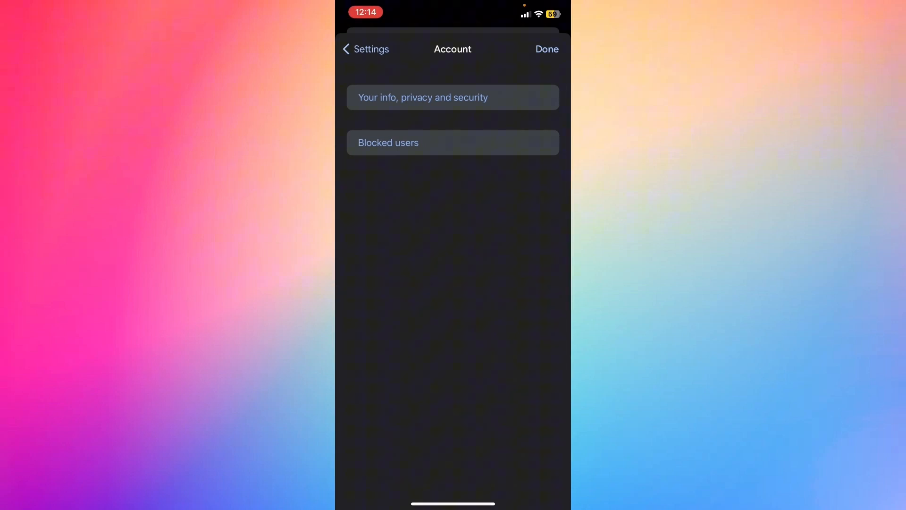
pyautogui.click(452, 98)
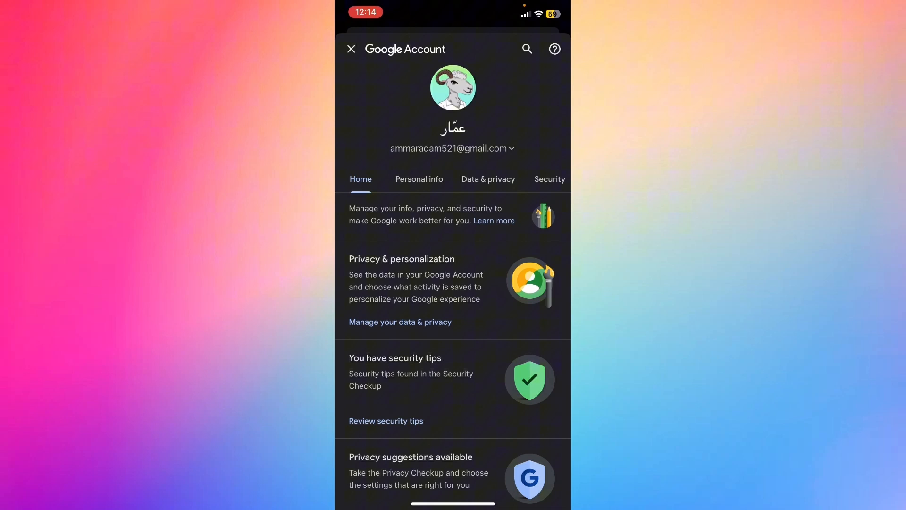
# Switch to Personal info, then Data & privacy, and scroll down to More options
pyautogui.click(419, 179)
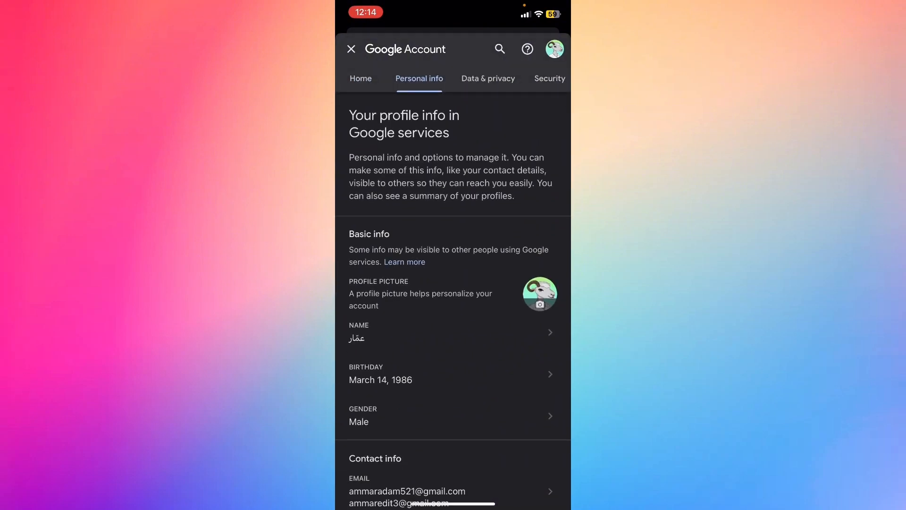
pyautogui.click(488, 79)
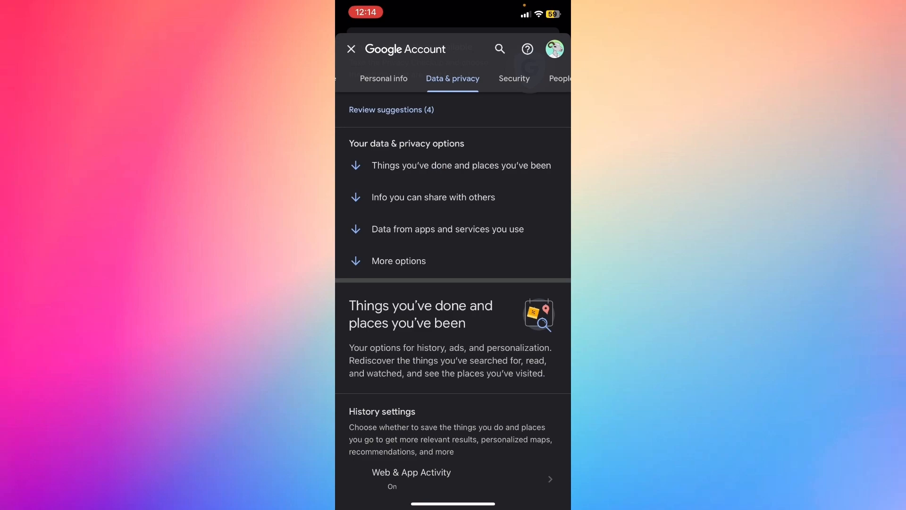
pyautogui.scroll(-3)
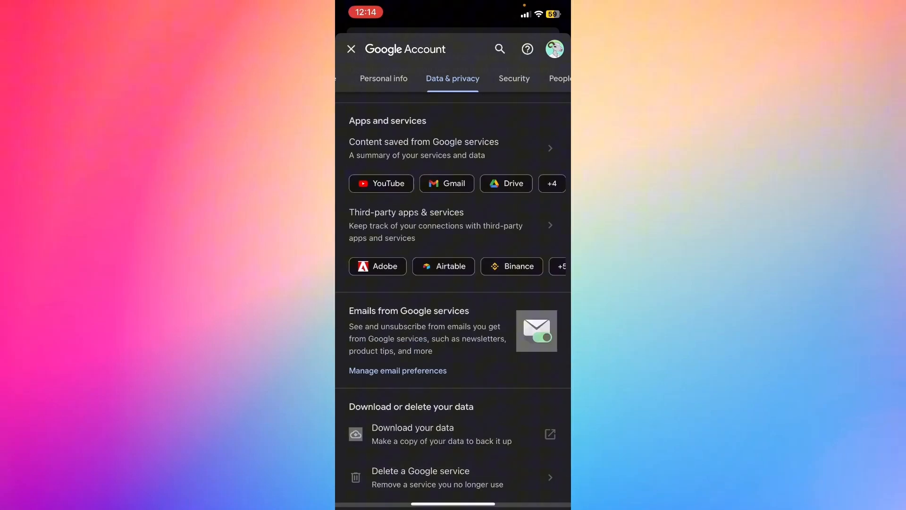
pyautogui.scroll(-3)
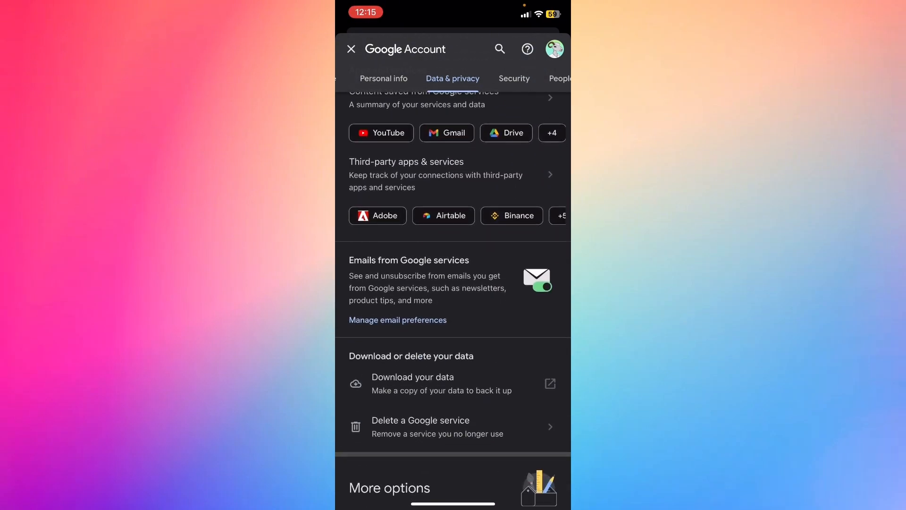
pyautogui.scroll(-3)
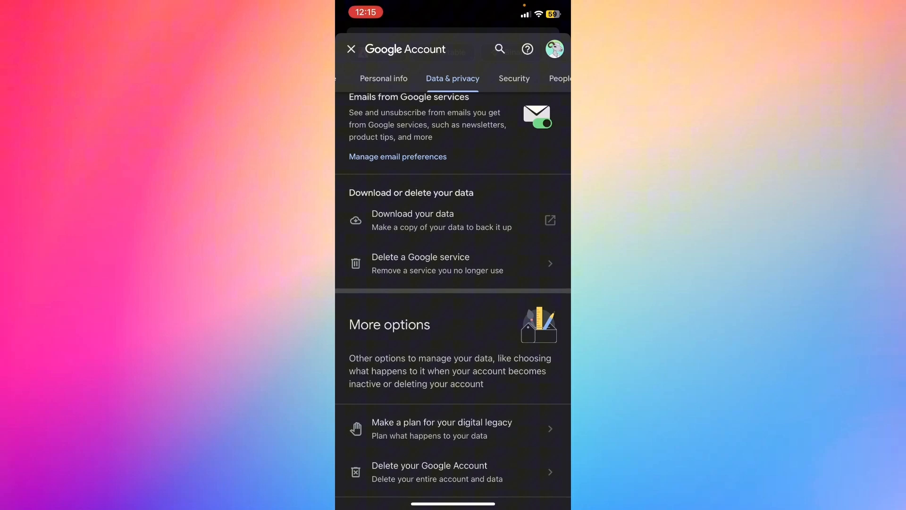
pyautogui.scroll(-3)
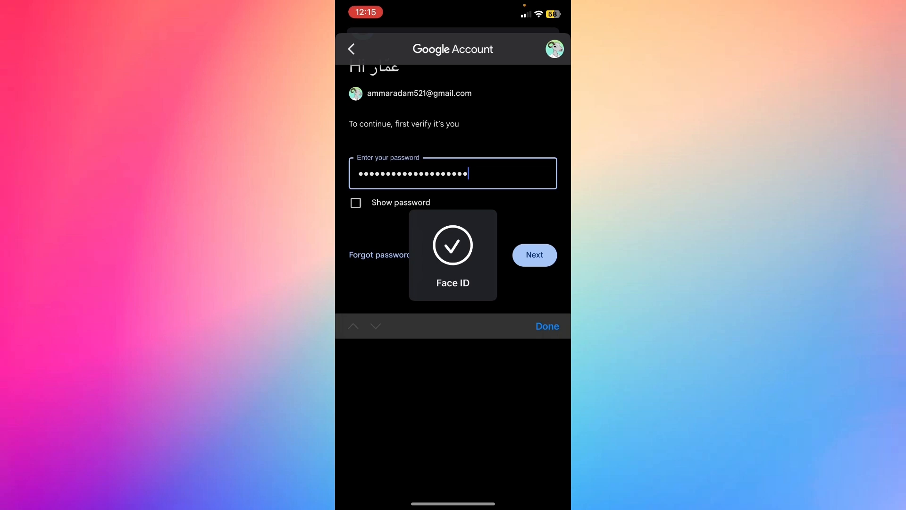
# Submit the autofilled password, then open and dismiss the saved passwords list
pyautogui.click(535, 255)
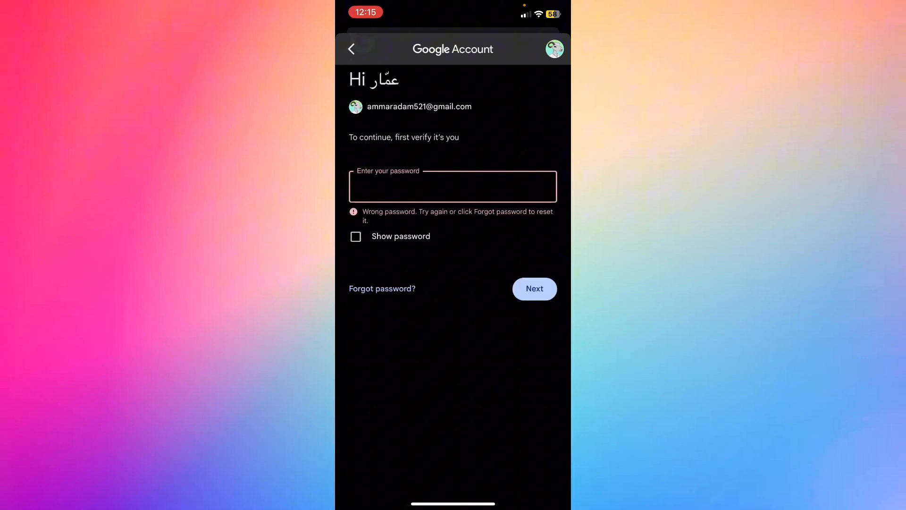
pyautogui.click(452, 186)
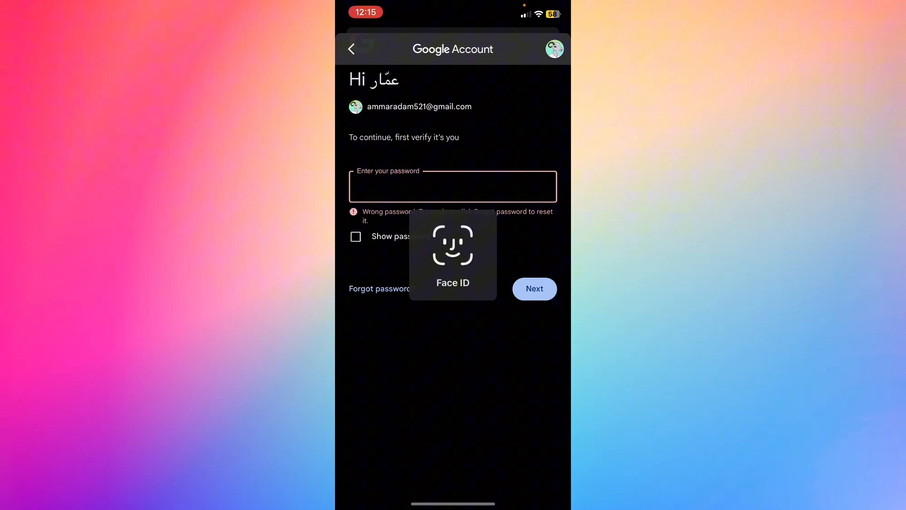
pyautogui.click(453, 186)
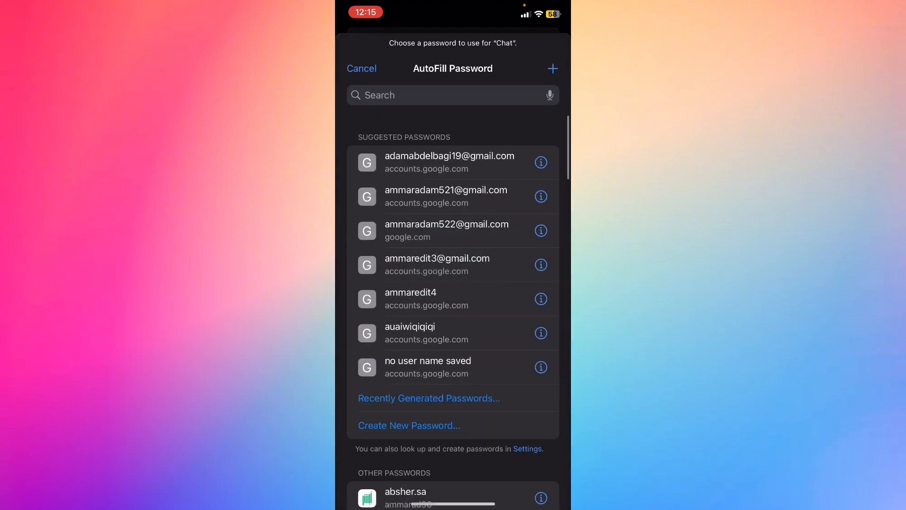
pyautogui.click(445, 197)
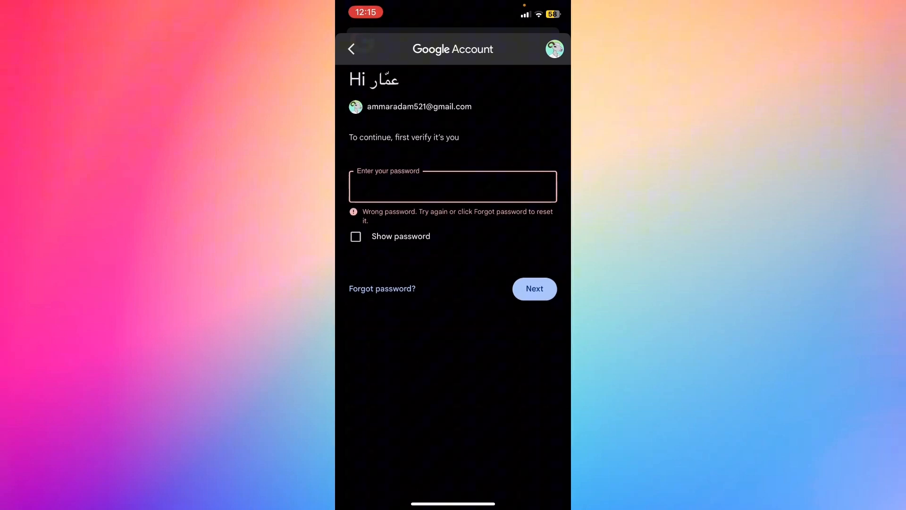
# Autofill this account's saved password, submit it, then select the cleared password field
pyautogui.click(453, 187)
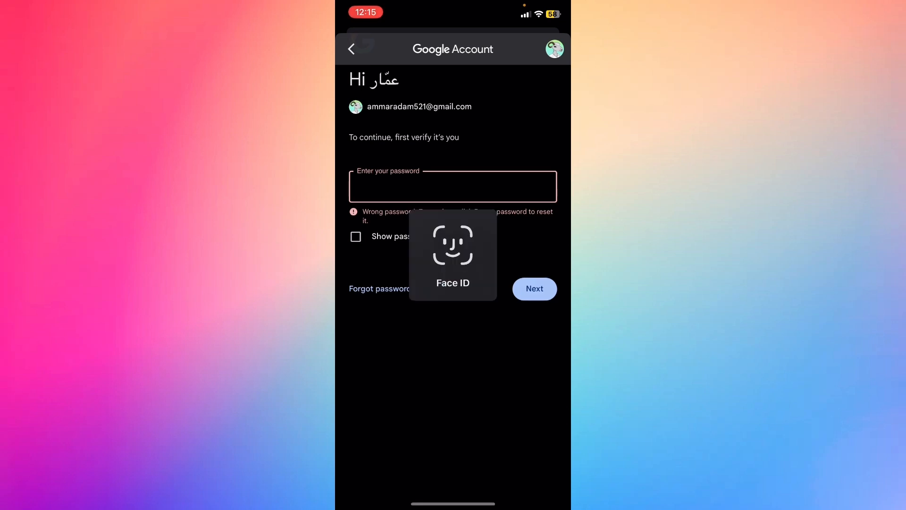
pyautogui.click(454, 187)
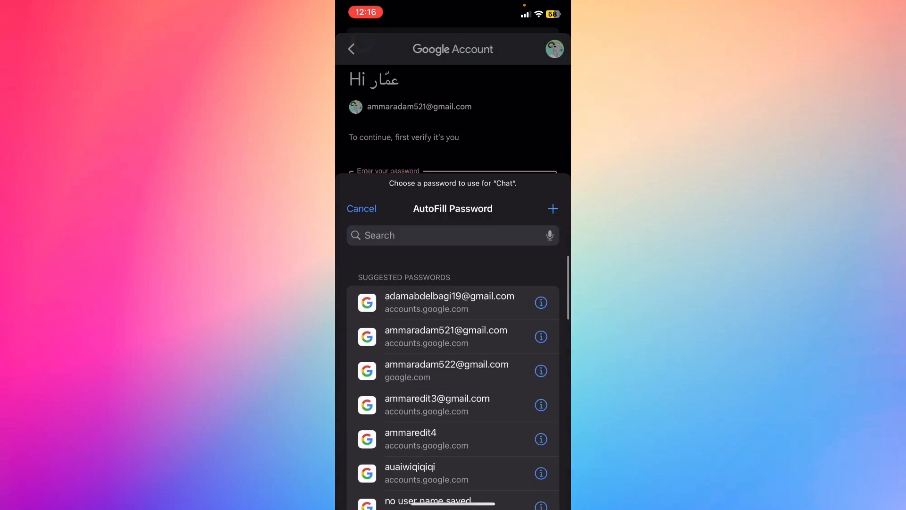
pyautogui.click(446, 336)
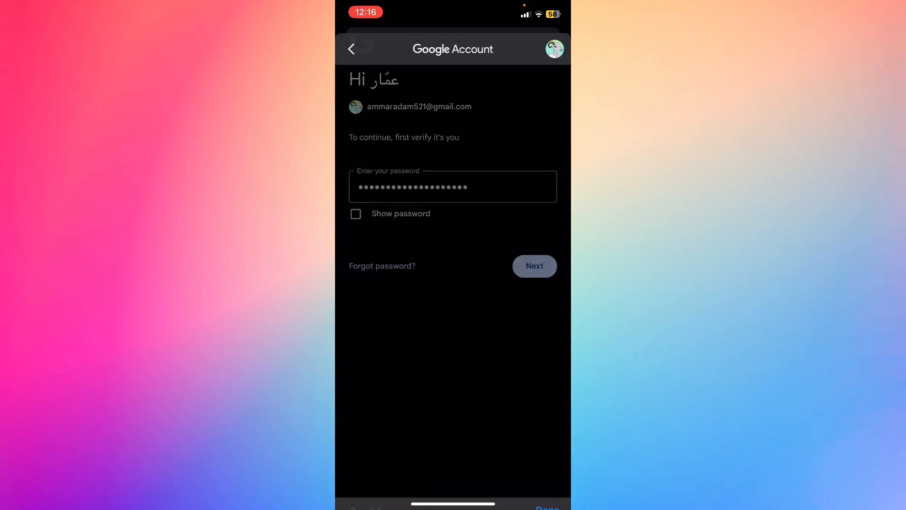
pyautogui.click(534, 266)
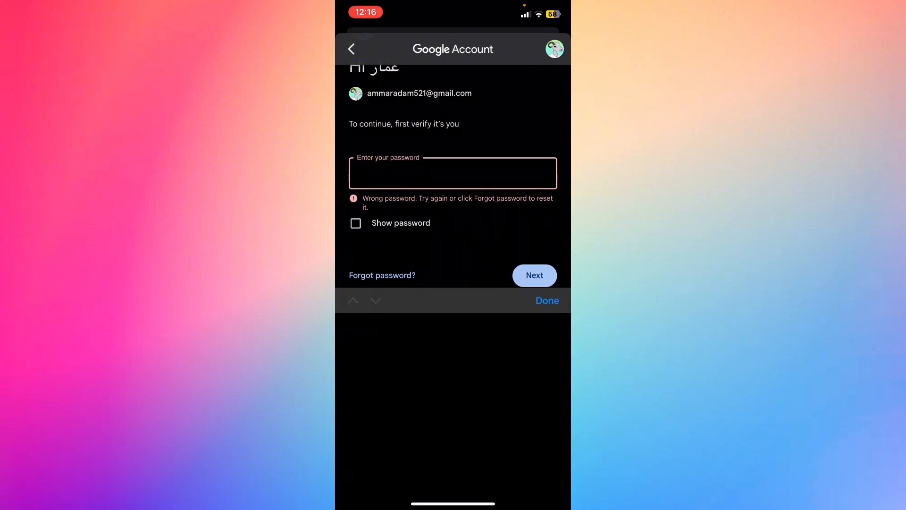
pyautogui.click(453, 173)
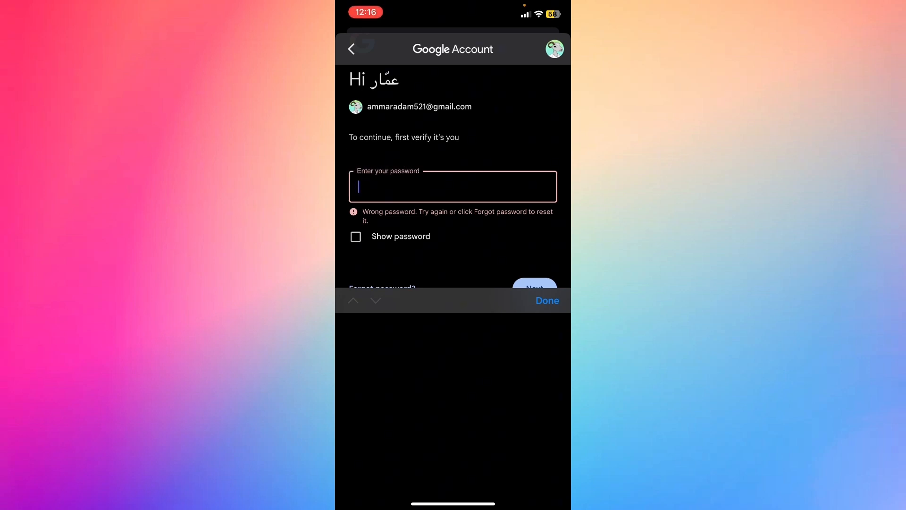
# Type the correct password by hand and submit it to pass verification
pyautogui.write('•••')
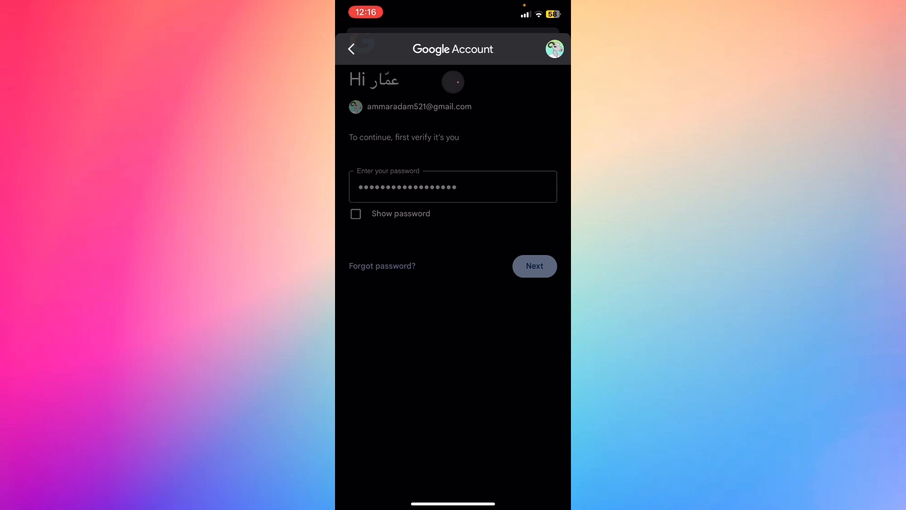
pyautogui.click(534, 265)
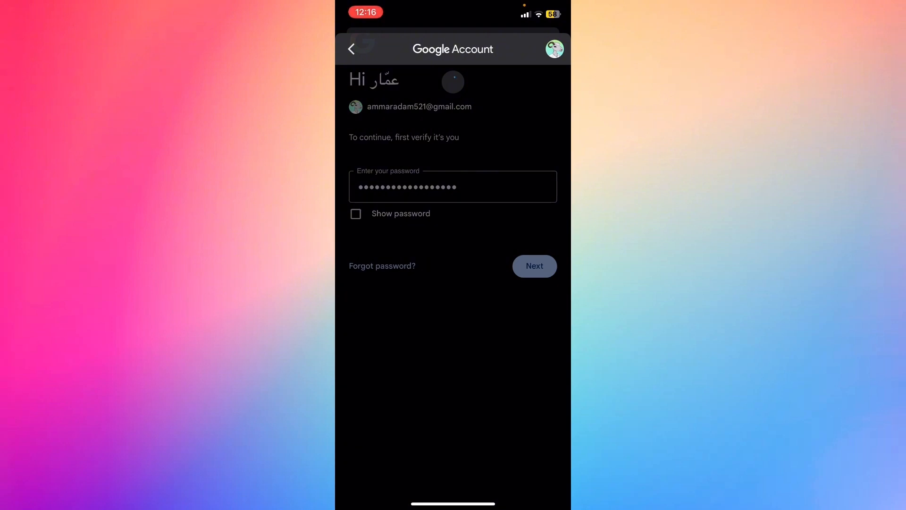
pyautogui.click(535, 266)
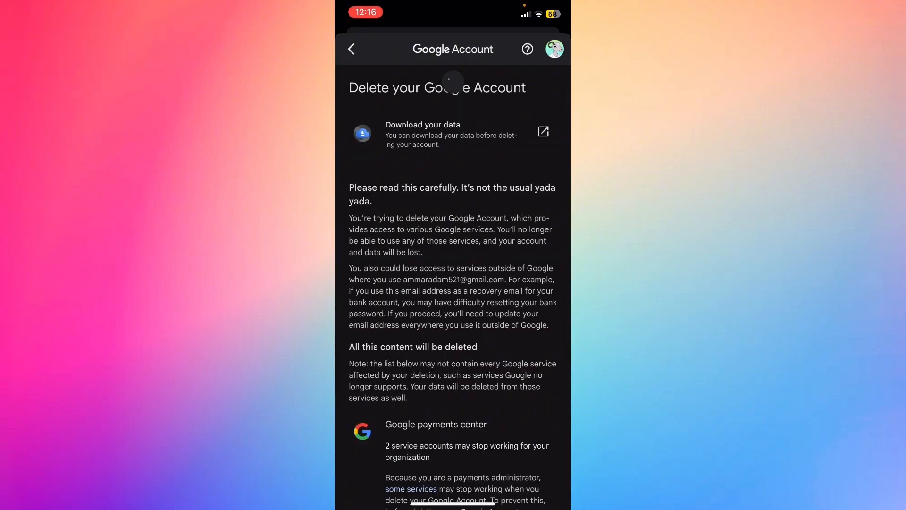
# Scroll through the account deletion warnings to the bottom of the page
pyautogui.scroll(-3)
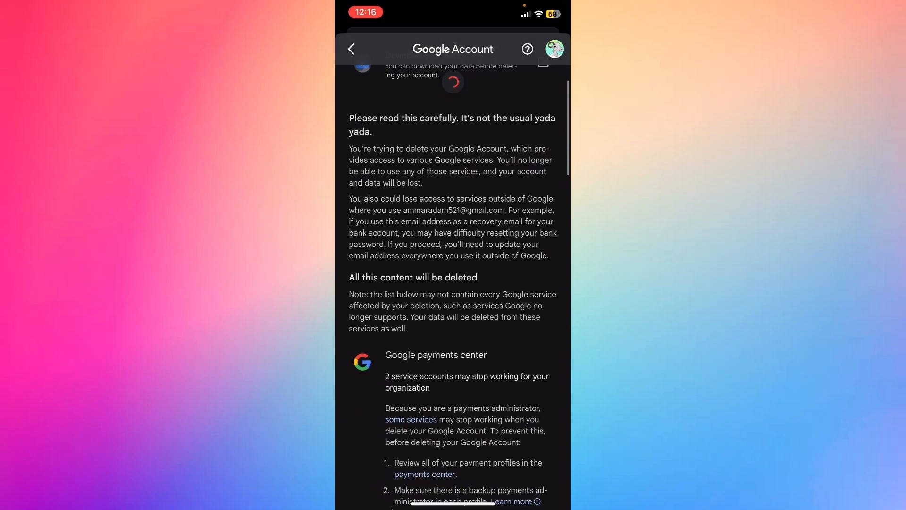
pyautogui.scroll(-3)
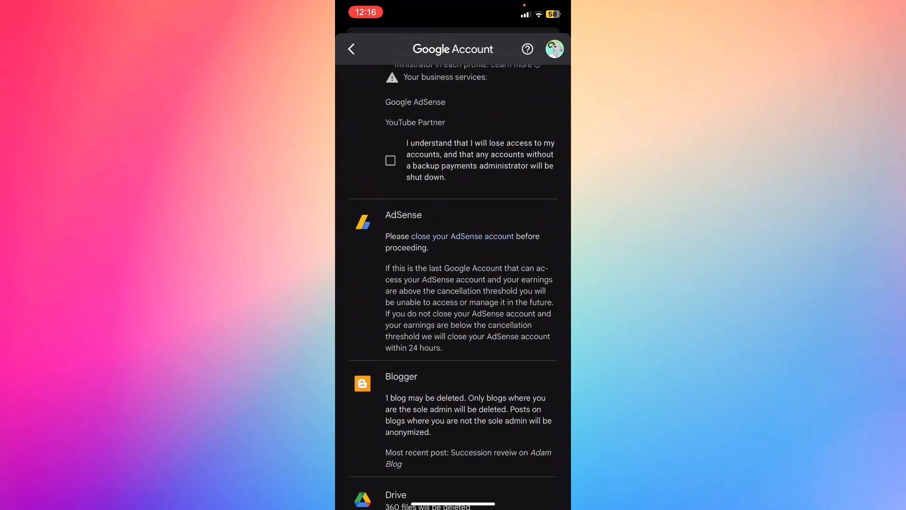
pyautogui.scroll(-3)
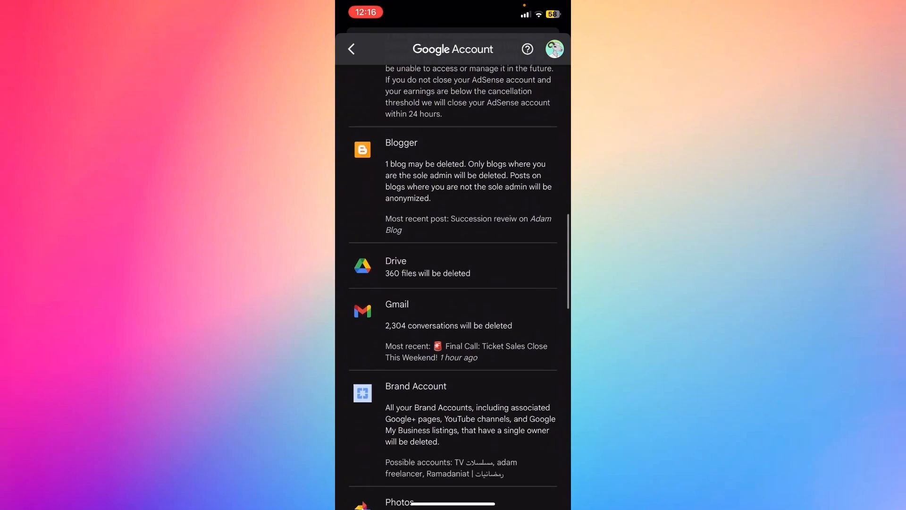
pyautogui.scroll(-3)
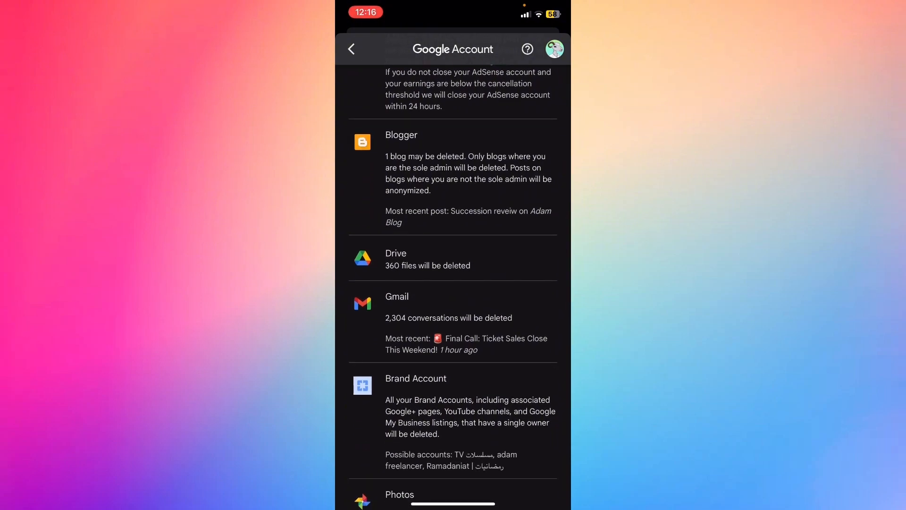
pyautogui.scroll(-3)
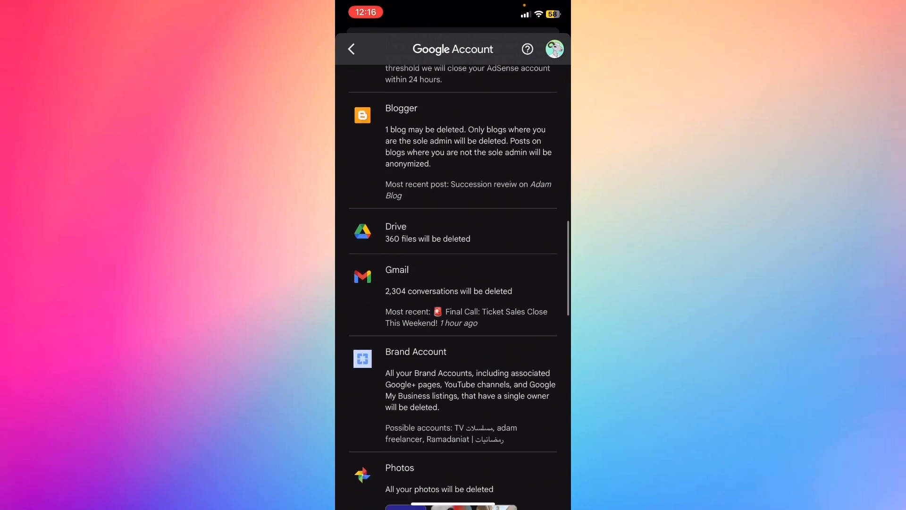
pyautogui.scroll(-3)
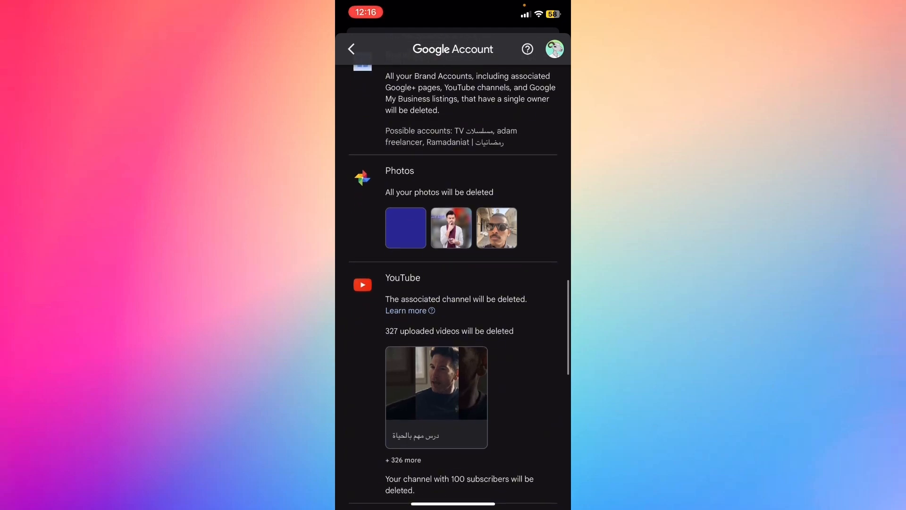
pyautogui.scroll(-3)
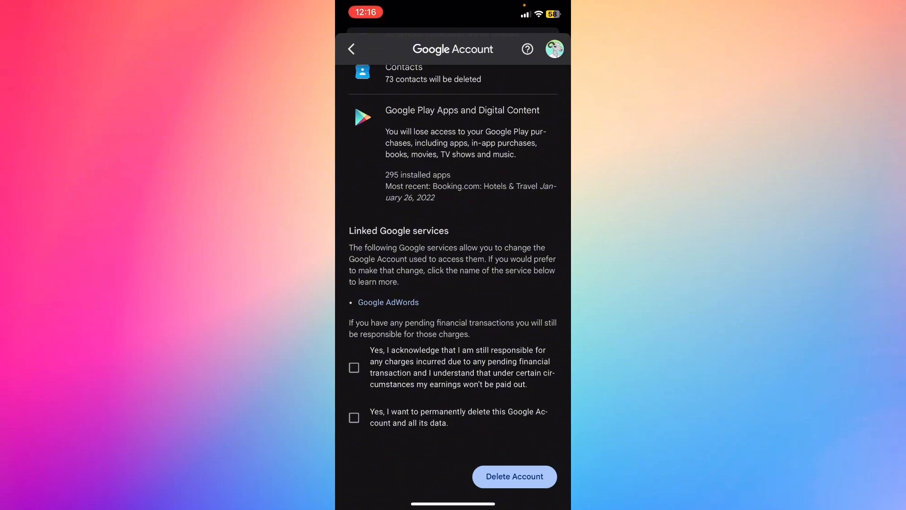
# Tick the pending-charges and permanent-deletion checkboxes, then close back to Chat
pyautogui.click(354, 368)
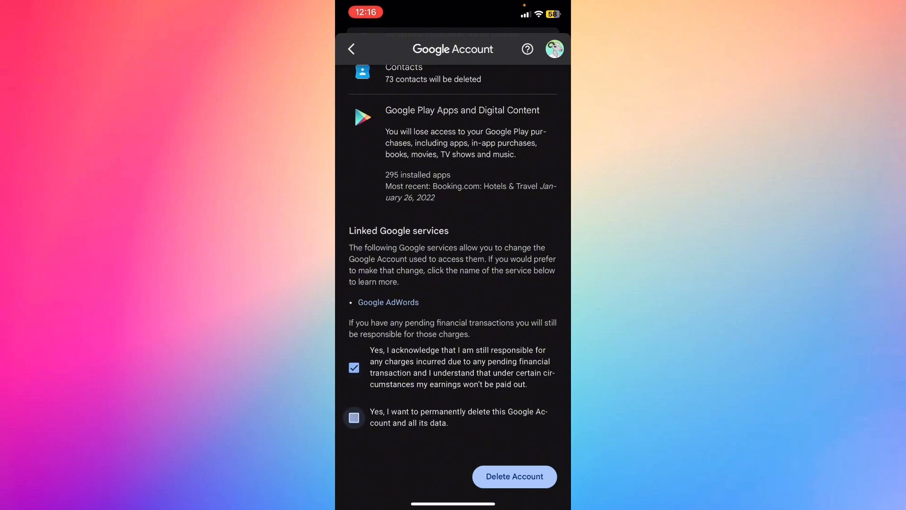
pyautogui.click(354, 418)
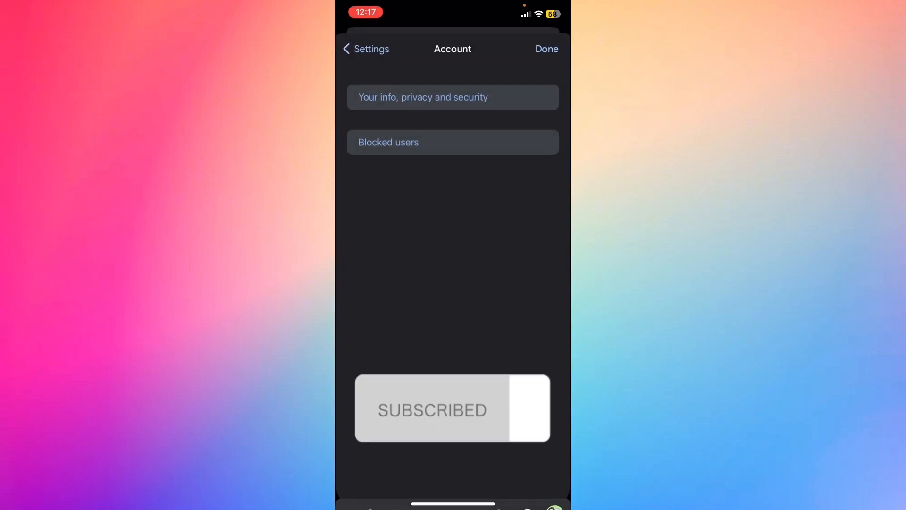
pyautogui.click(547, 49)
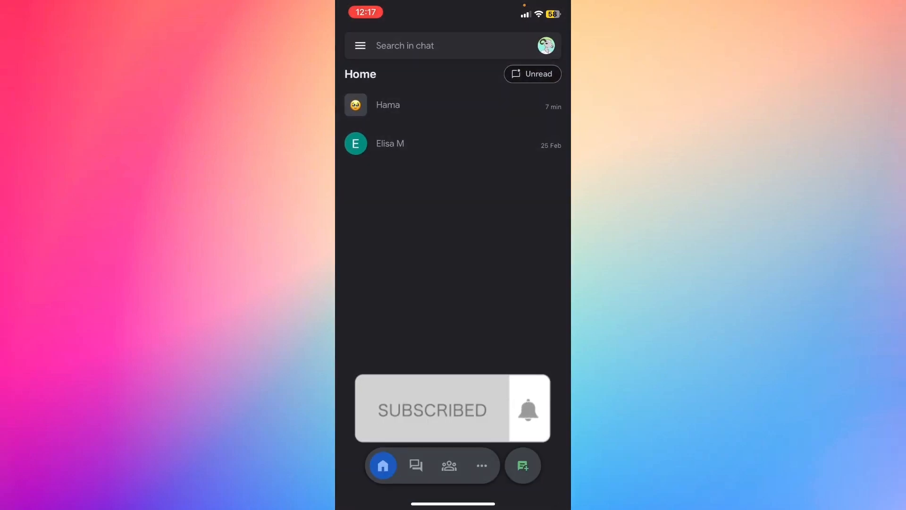